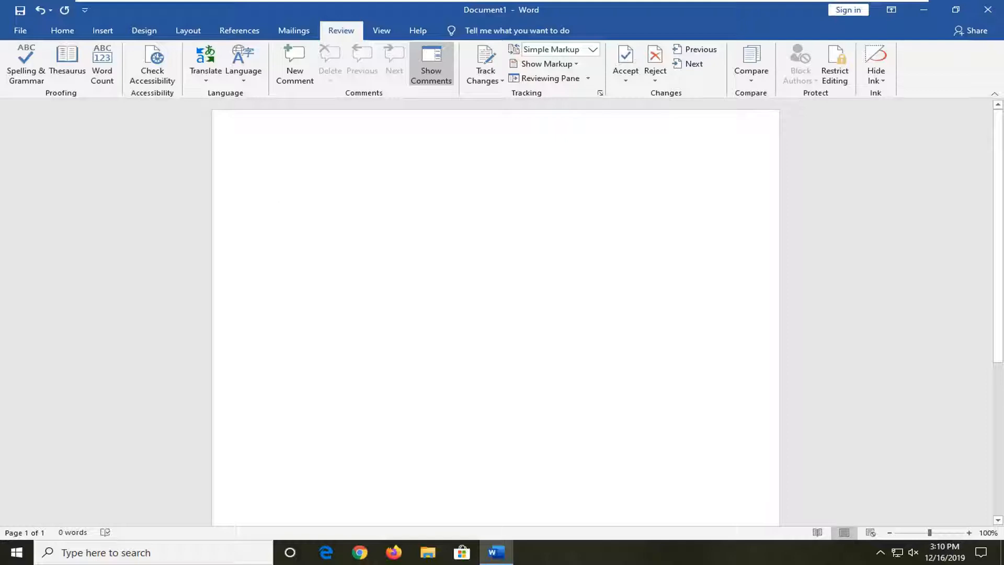
Step: Reach the Set Proofing Language dialog from the Review ribbon's Language menu
left_click(279, 174)
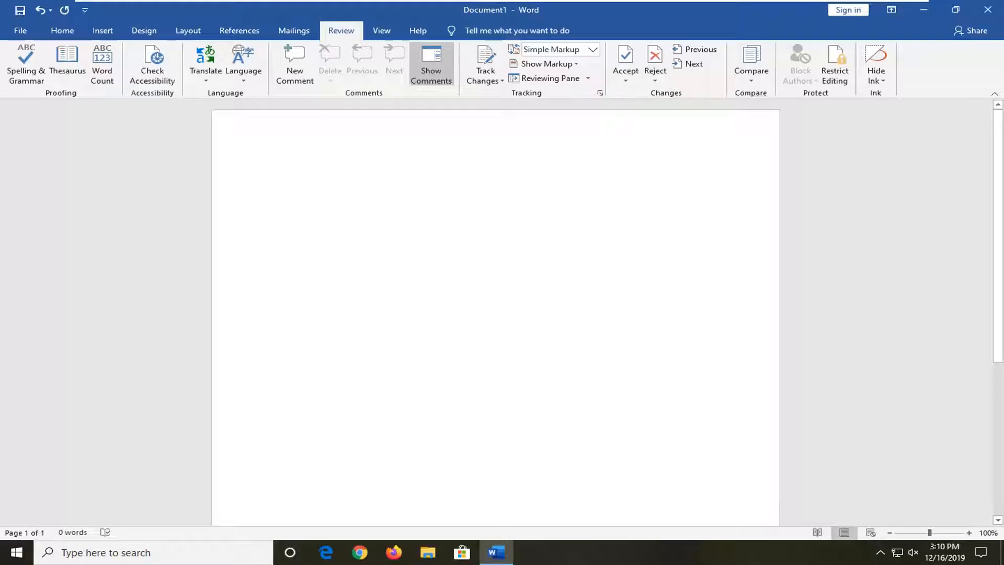
mouse_move(205, 9)
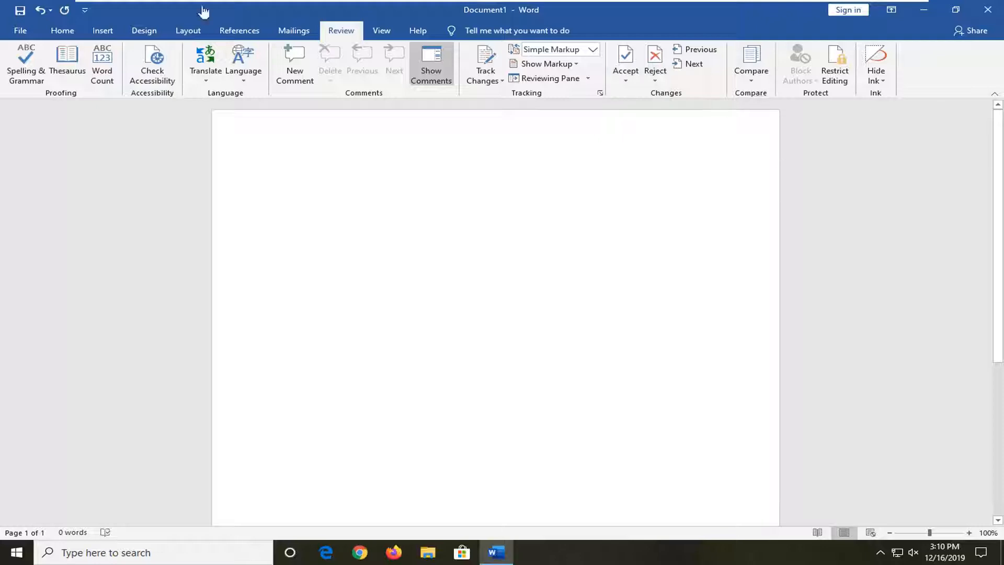
left_click(62, 31)
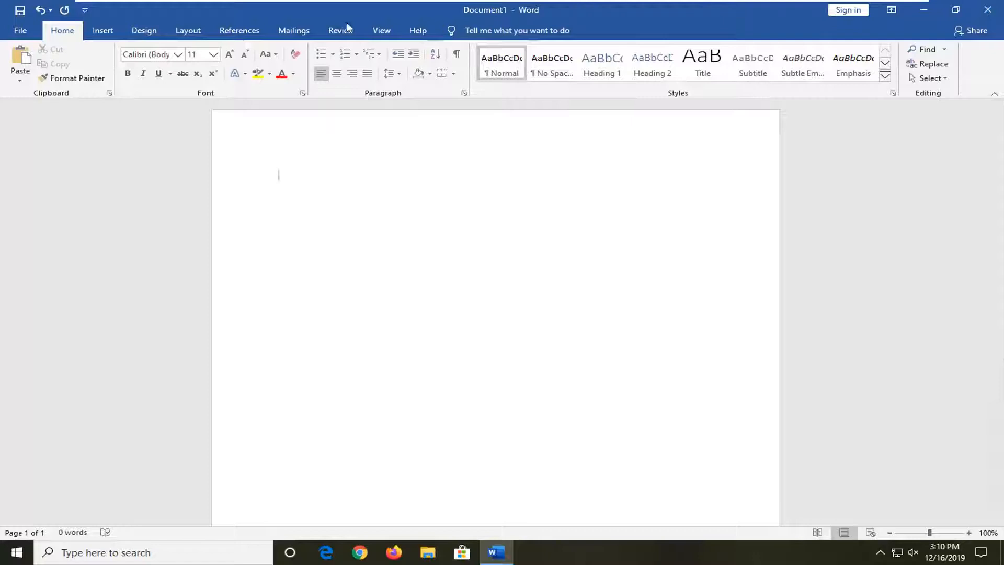
left_click(341, 30)
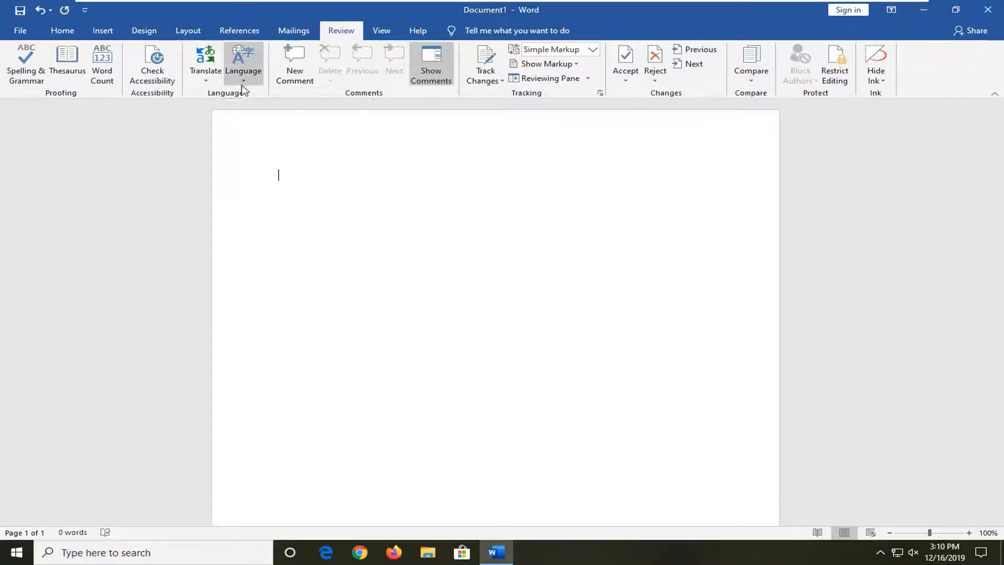
left_click(242, 84)
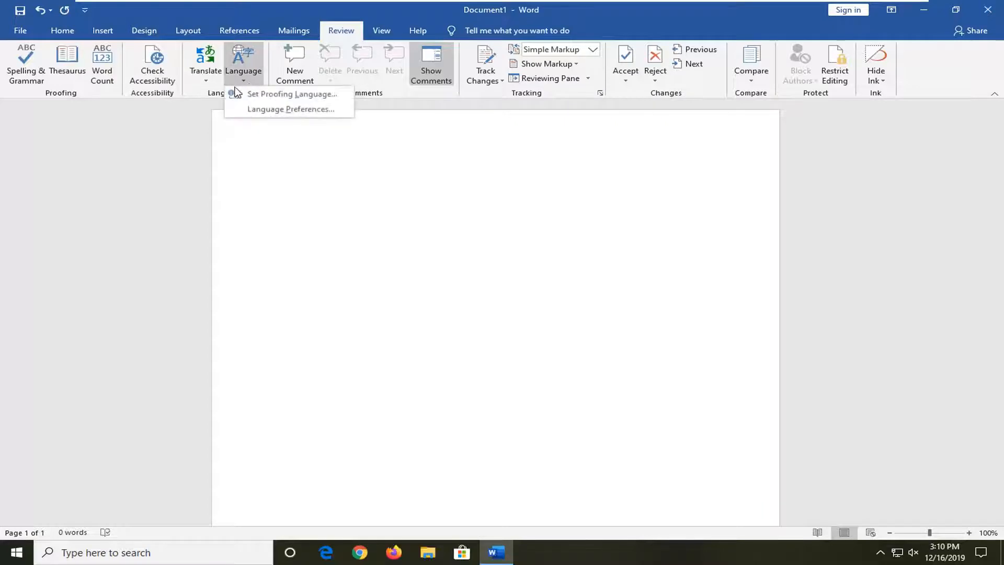
mouse_move(270, 99)
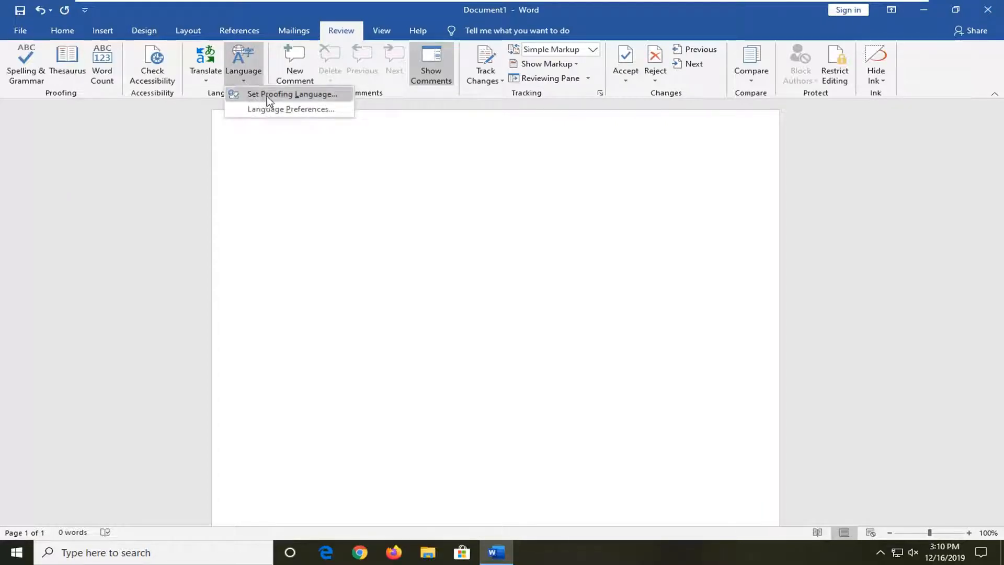
left_click(293, 94)
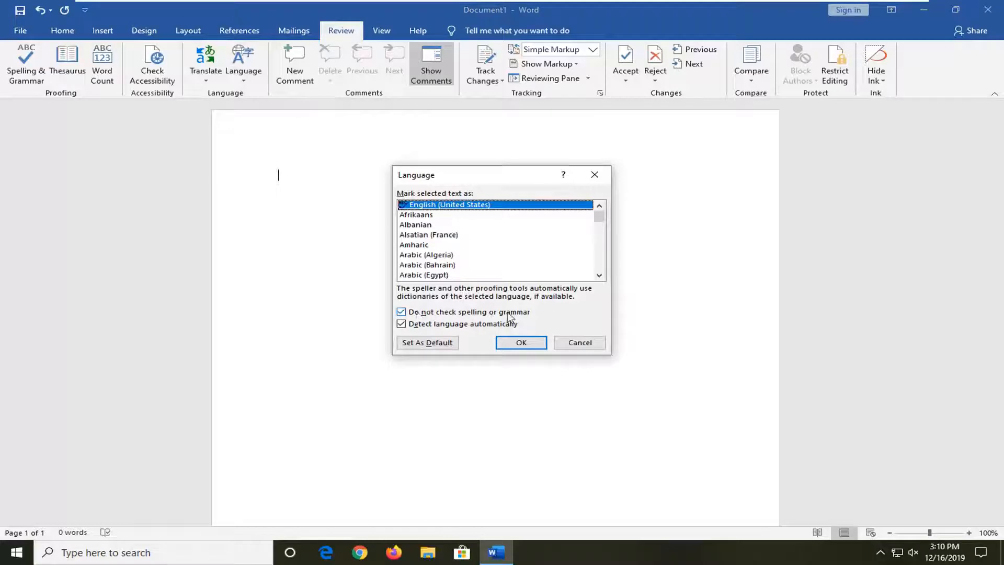
Step: Uncheck 'Do not check spelling or grammar' for English (United States) and confirm with OK
left_click(401, 312)
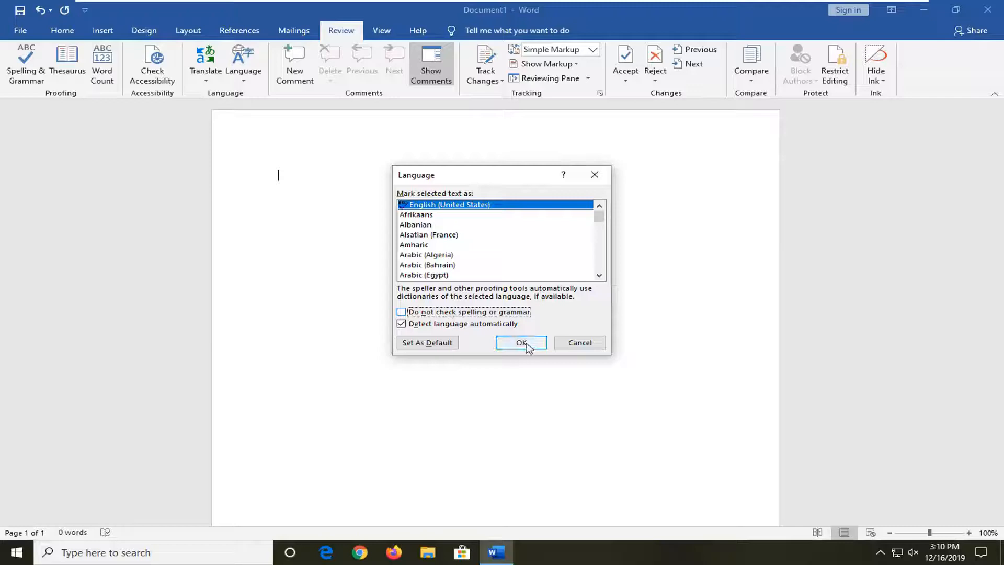
left_click(521, 342)
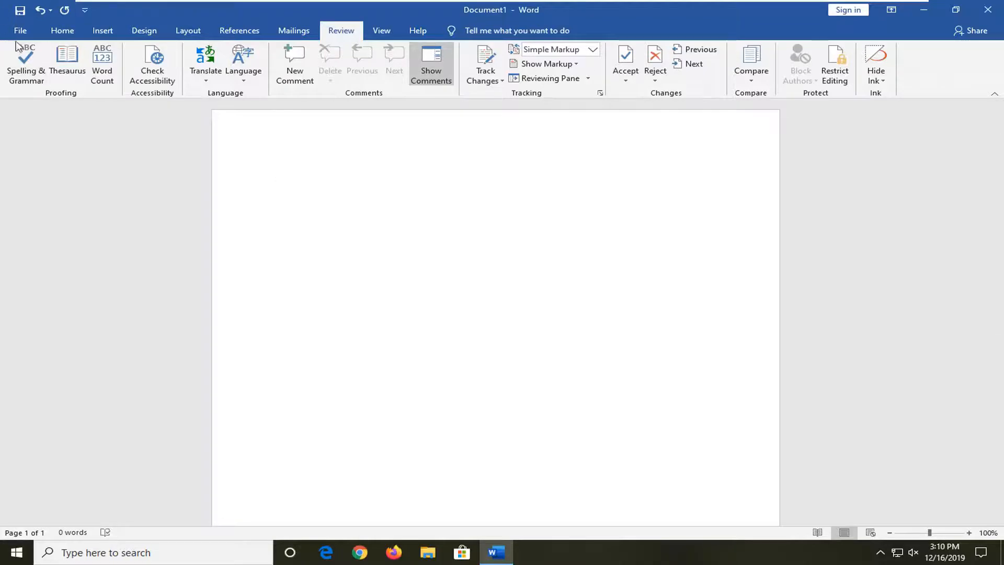
Step: Go into Word Options from the File view
left_click(22, 31)
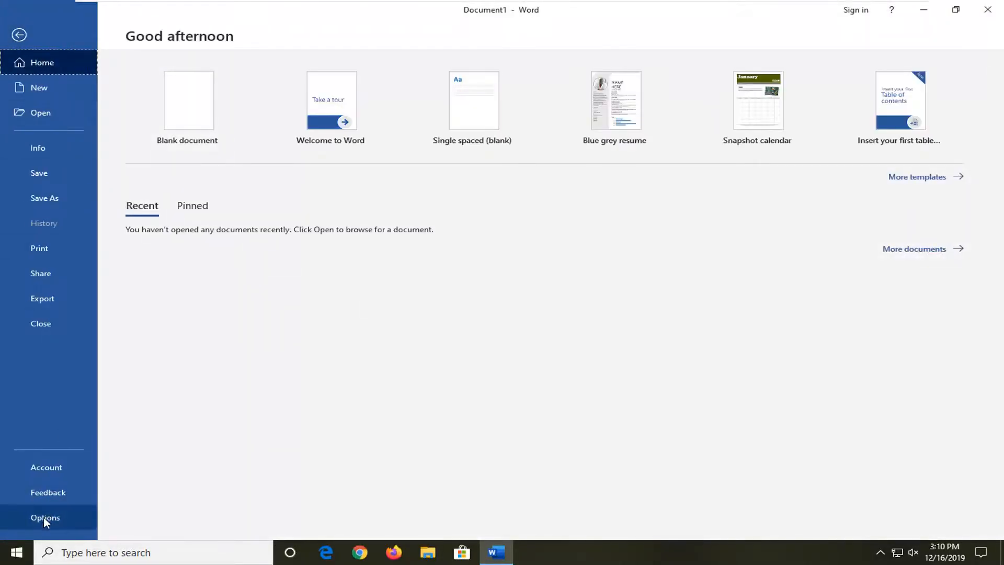
left_click(36, 516)
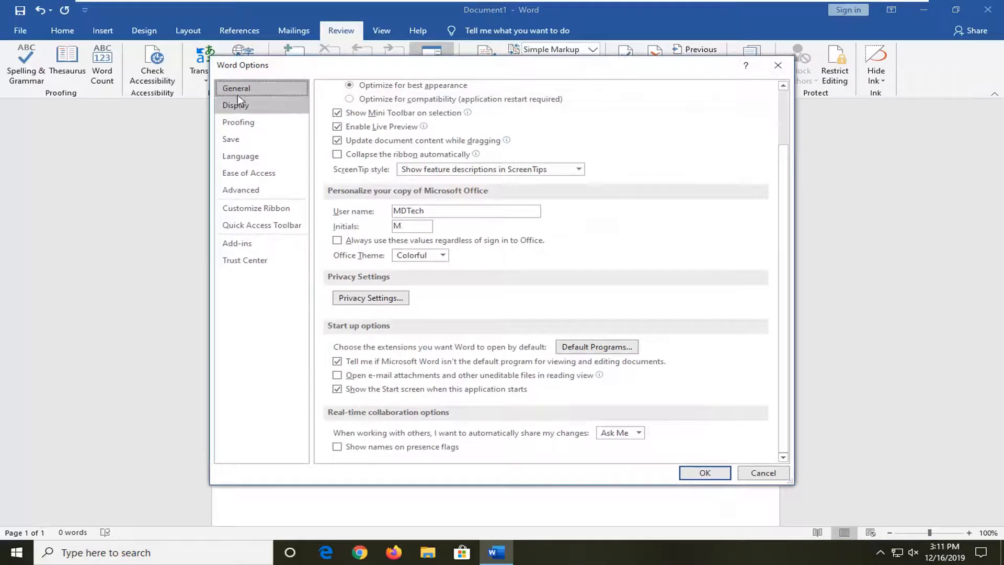
Step: In Proofing options, leave both 'Hide errors in this document only' boxes unchecked and confirm with OK
left_click(239, 121)
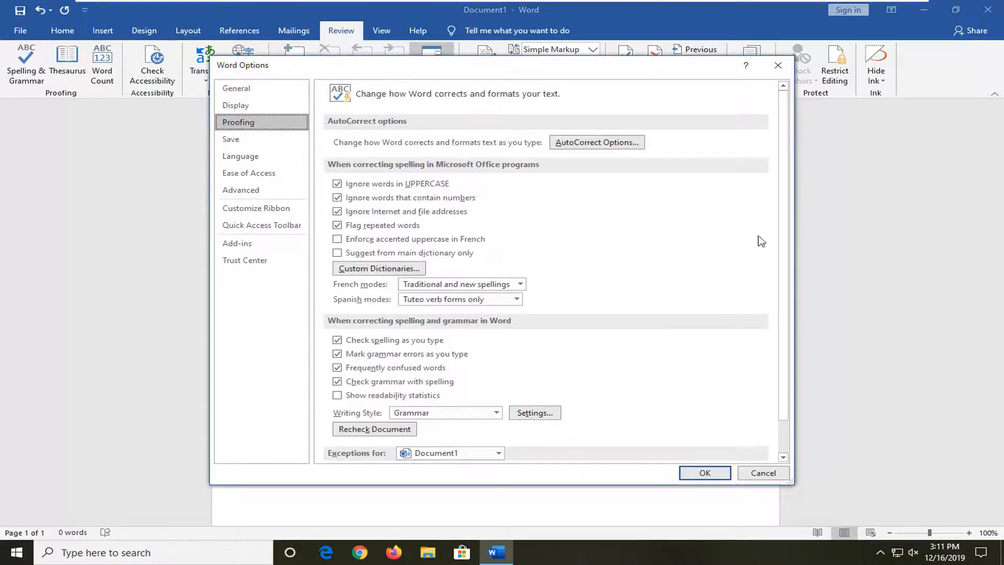
scroll("down", 3)
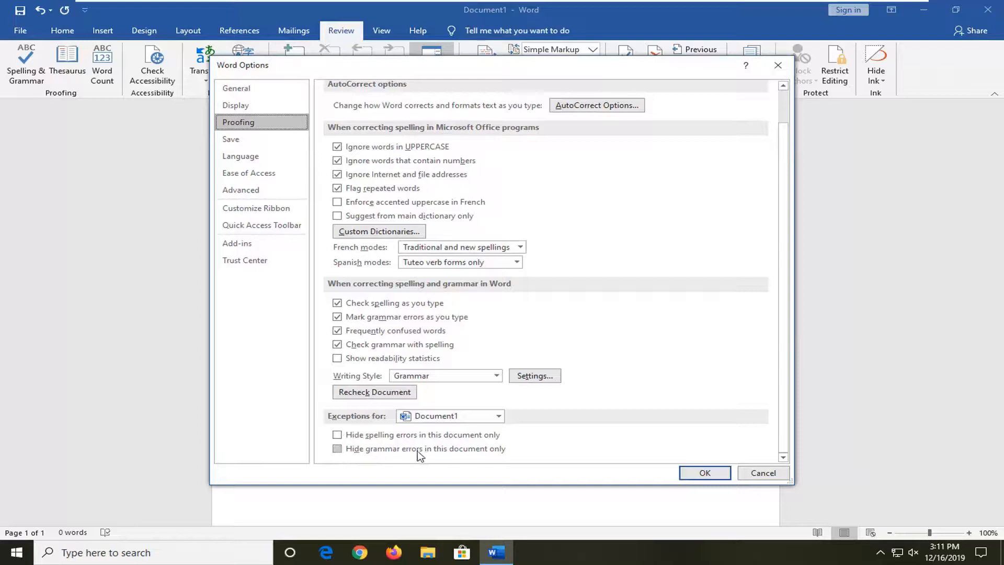
mouse_move(339, 446)
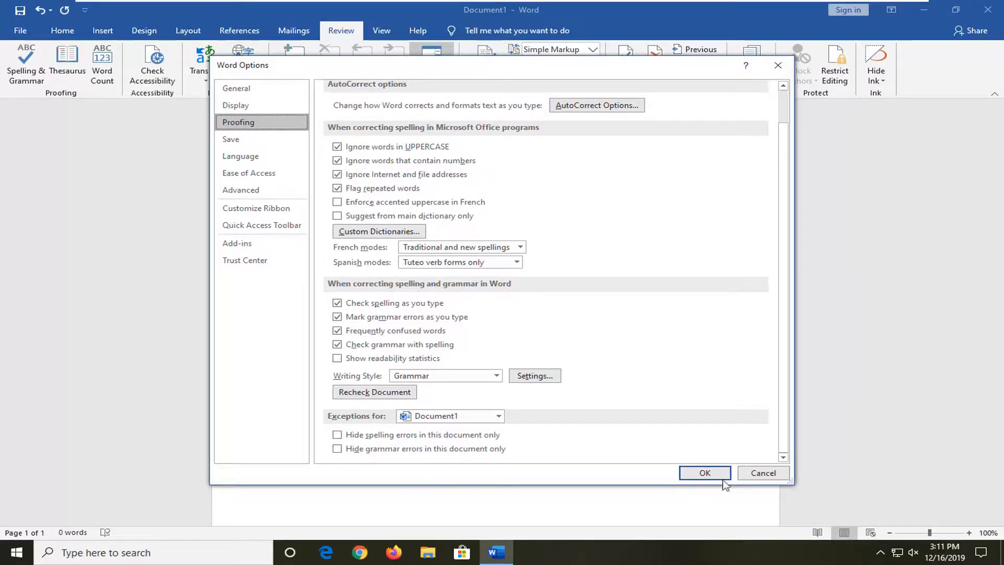
mouse_move(300, 471)
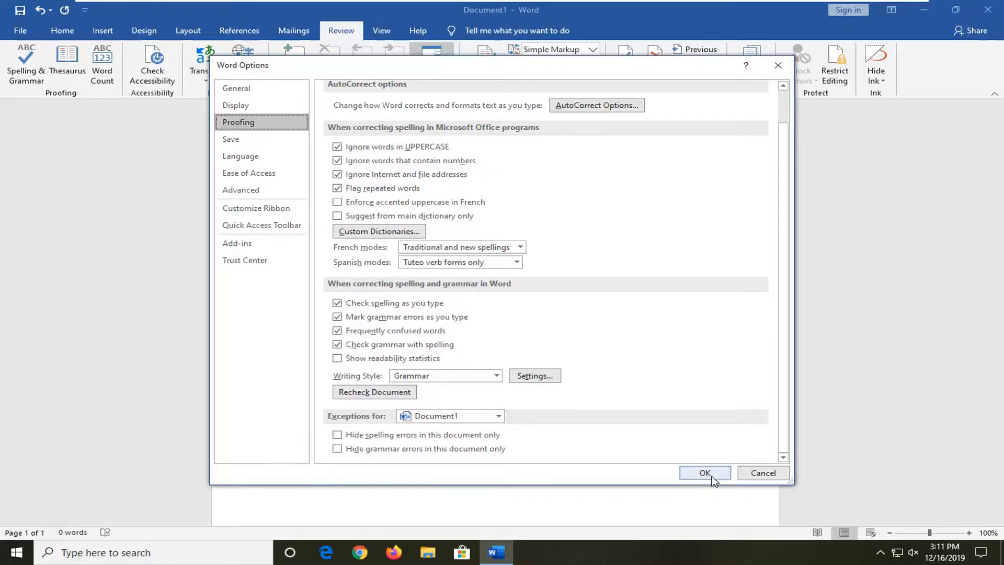
left_click(705, 473)
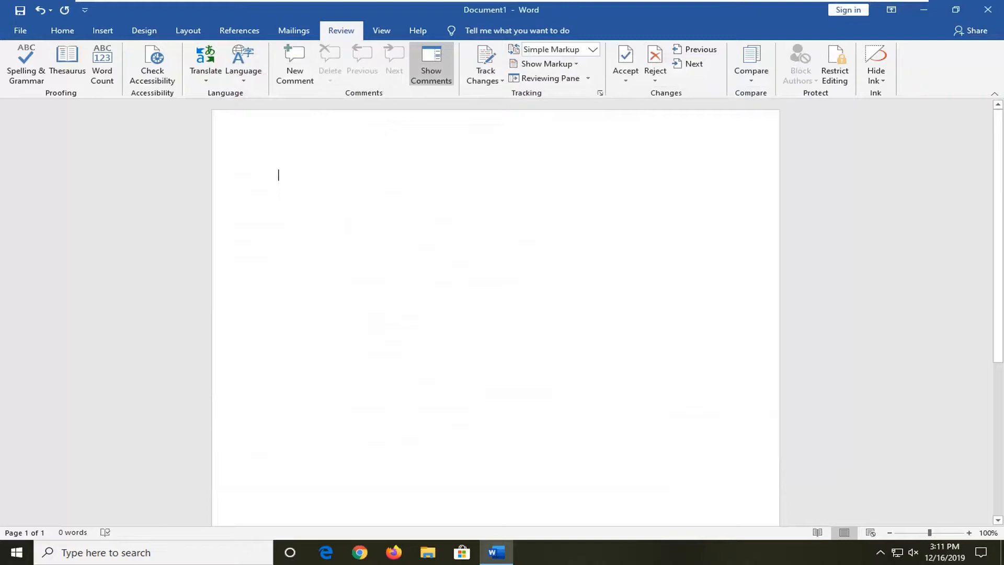